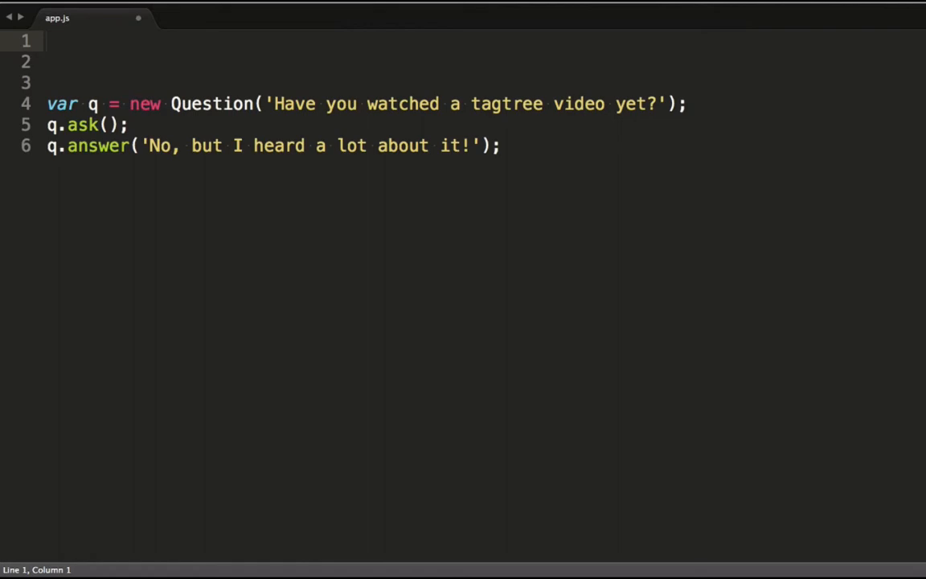
Declare function Question(body){} on line 1, above the code that creates and uses q
text(function Question)
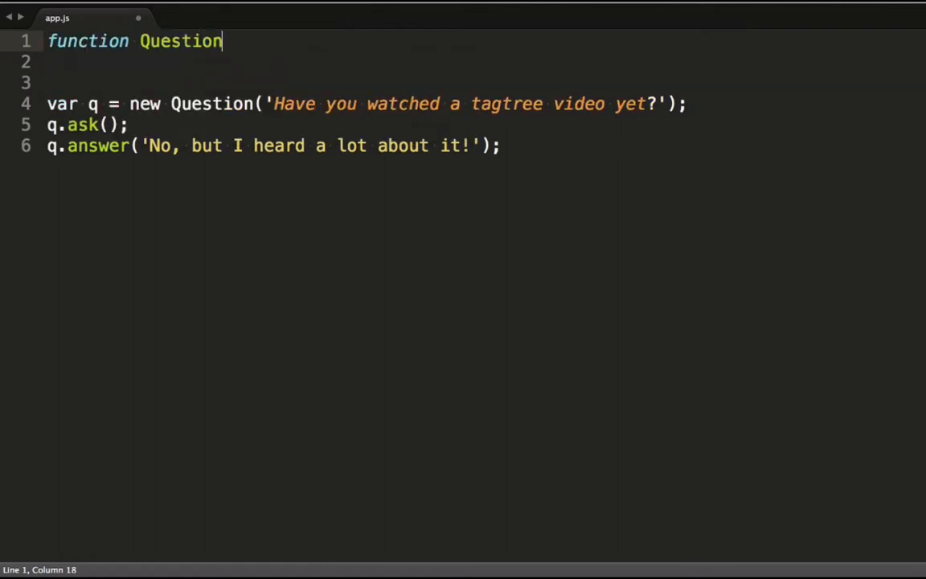
text(())
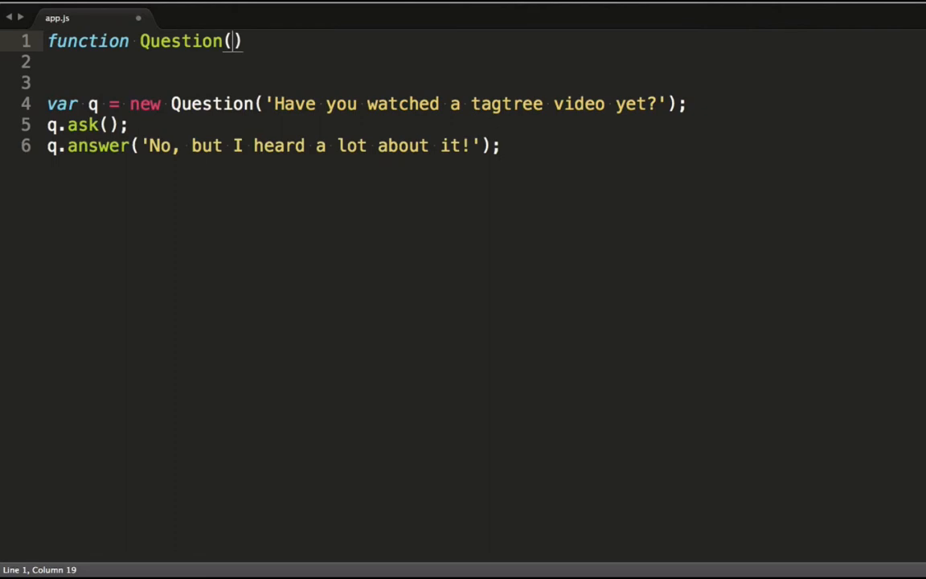
text(body){})
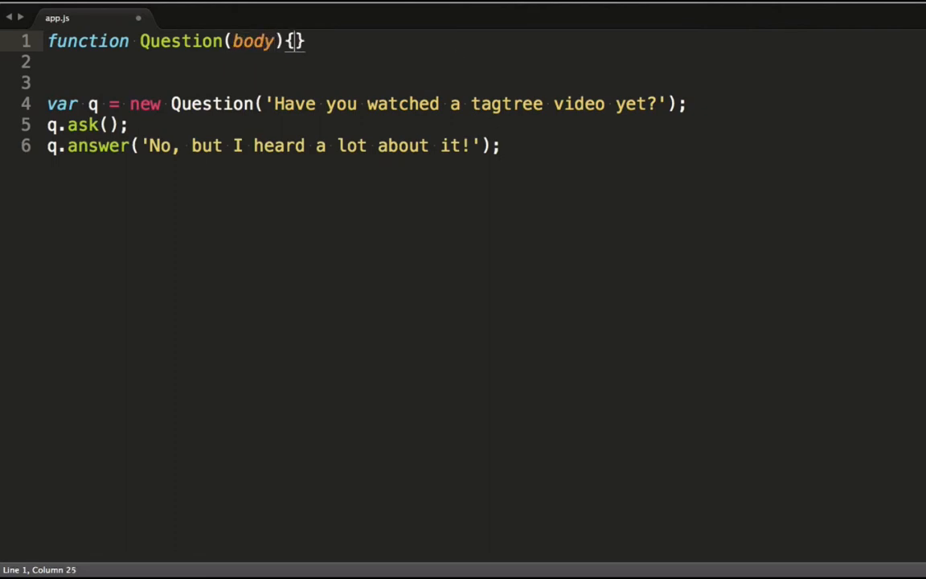
Create var question holding body and an ask method logging '-> ' + this.body
text(var question = {)
text(console.log('');)
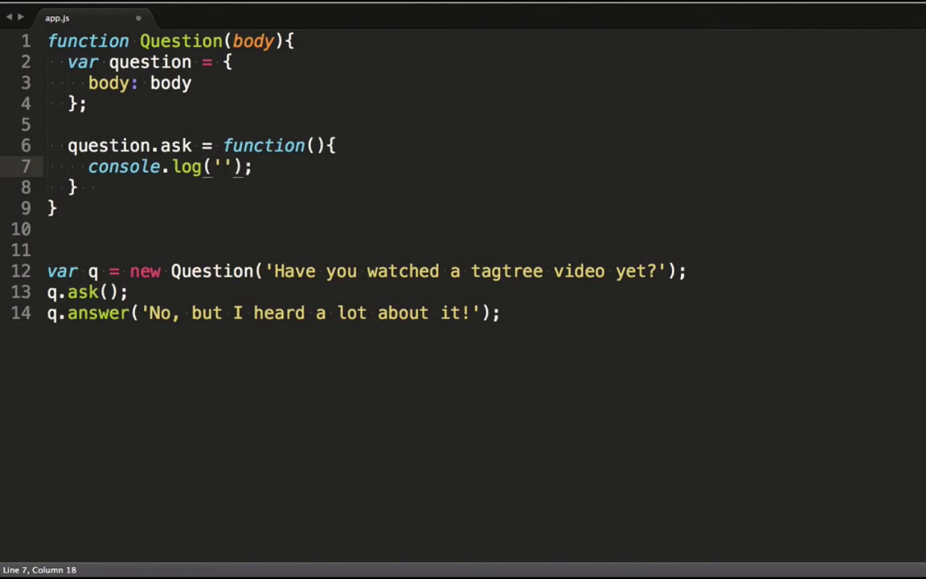
text(-> ' + this.body)
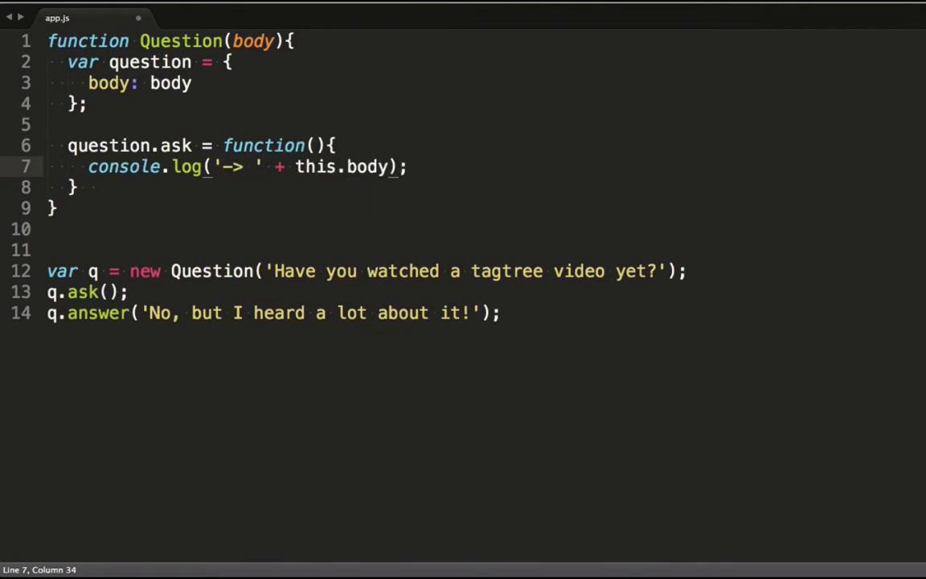
Add question.answer logging 'Your answer: ${answer}', then begin rewriting the header with class
text(question.answer = function(answer))
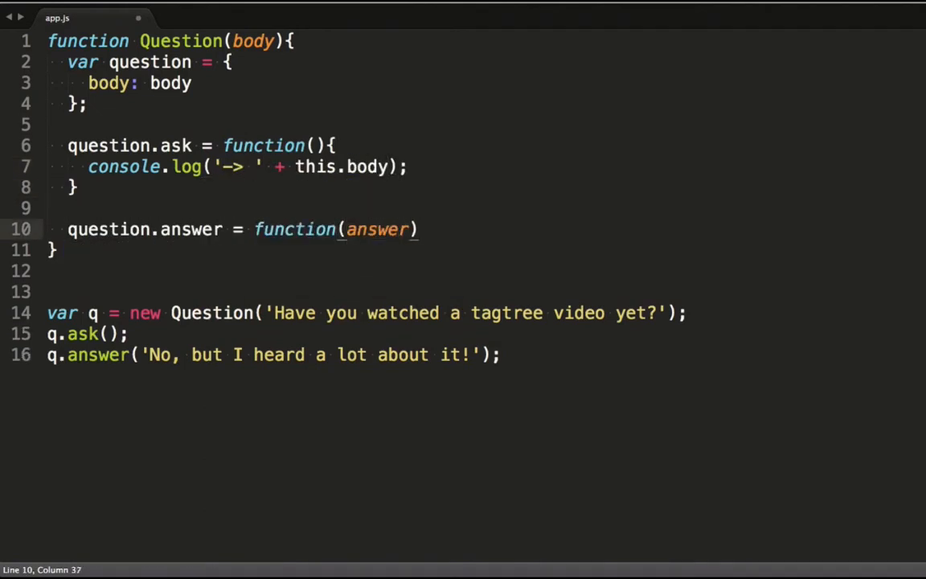
text({)
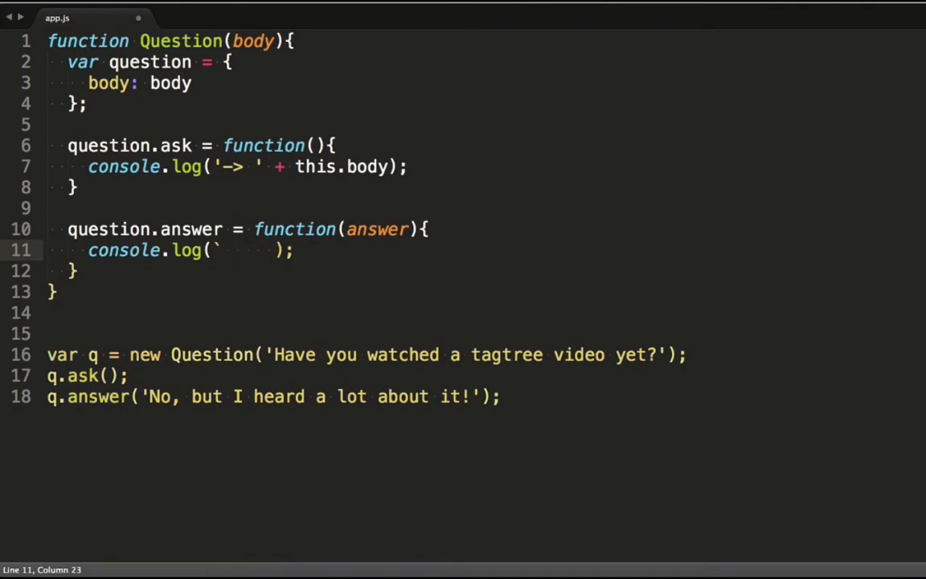
text(Your answer: ${answer}`)
text(return question;)
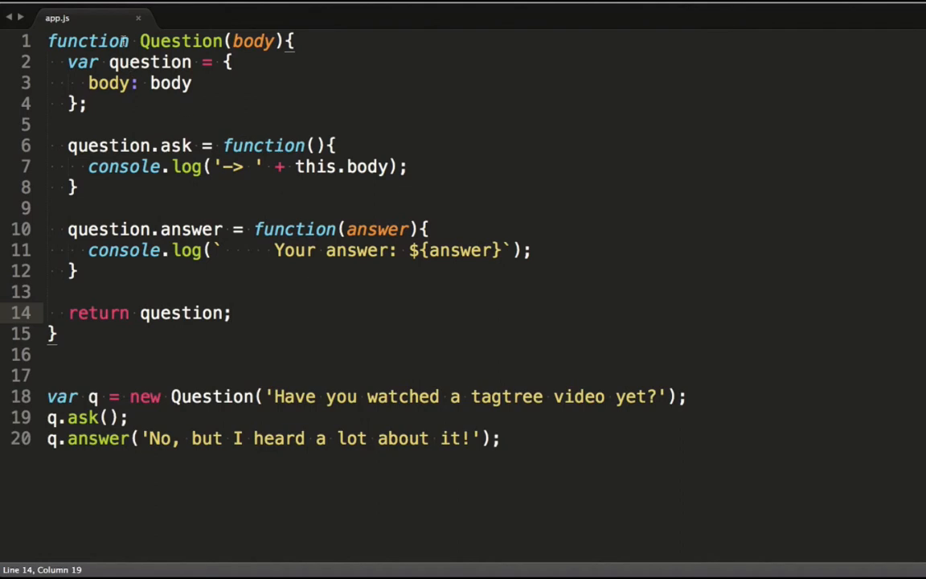
text(class)
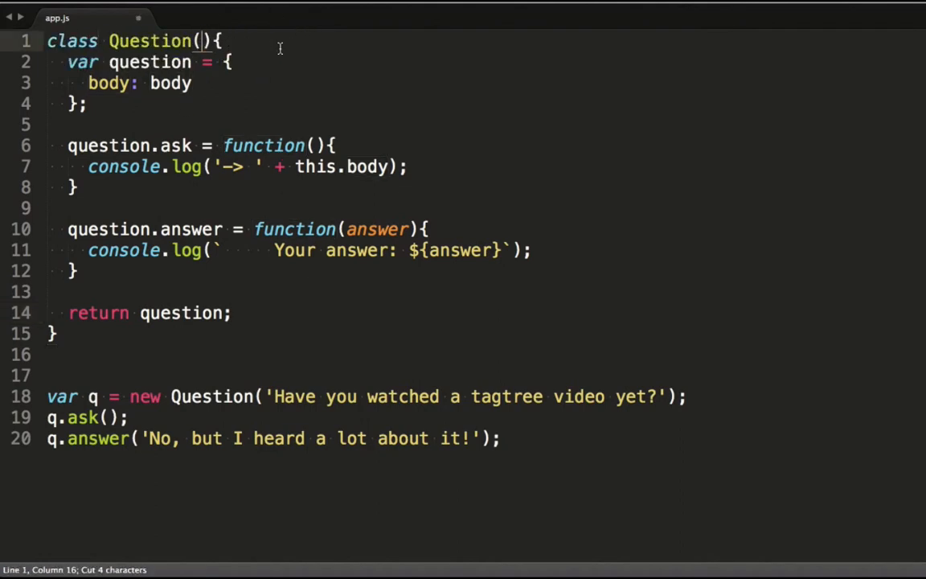
Drop the parentheses after Question and start a constructor at the top of the class body
key(Backspace)
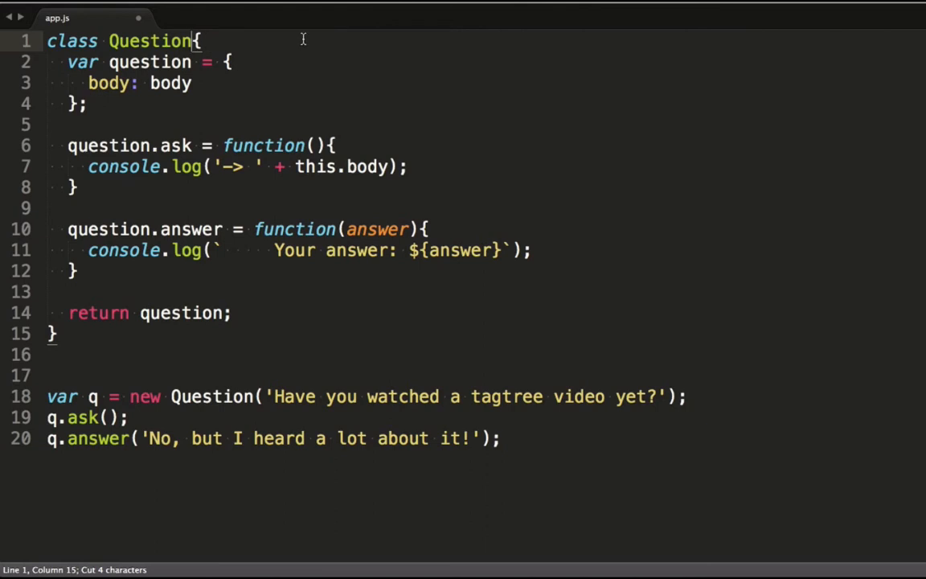
key(enter)
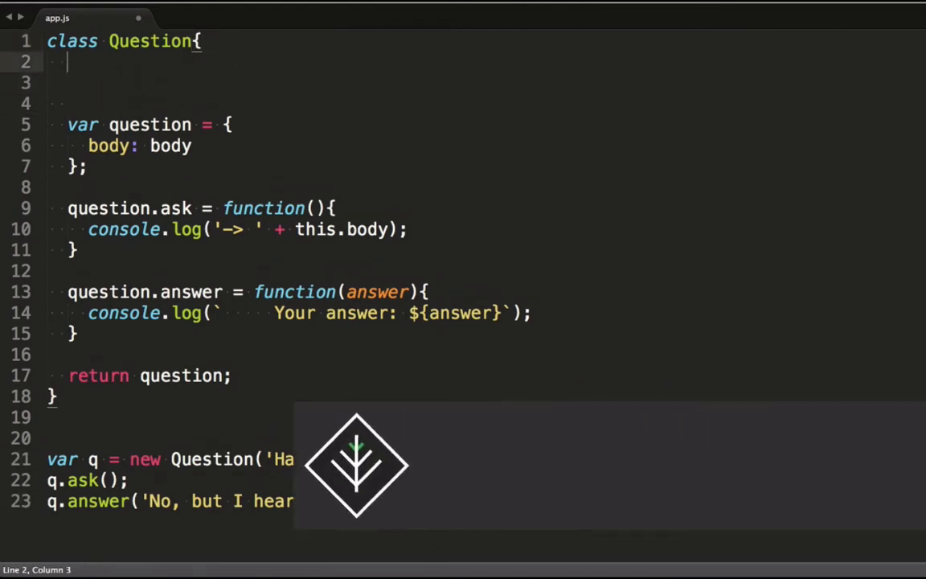
text(constructor(body){)
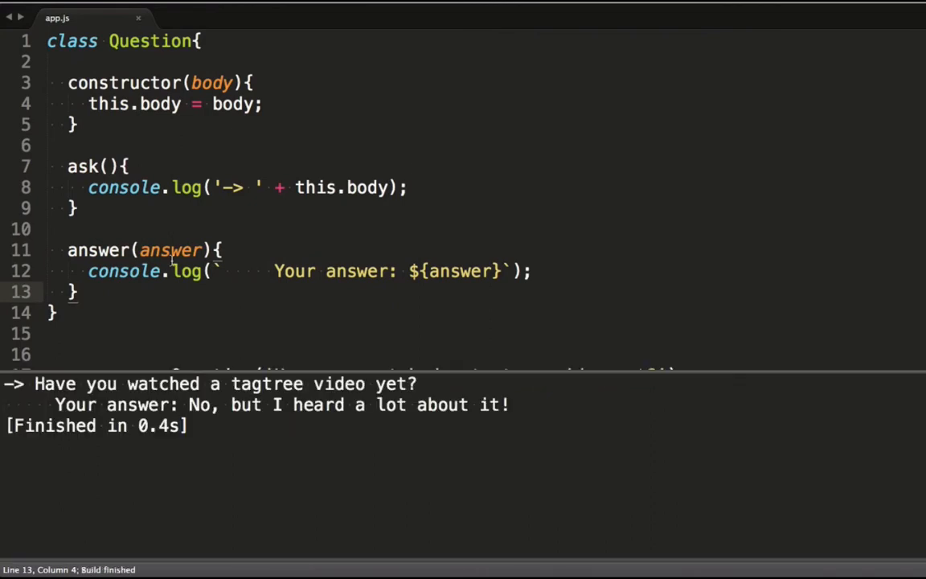
mouse_move(535, 419)
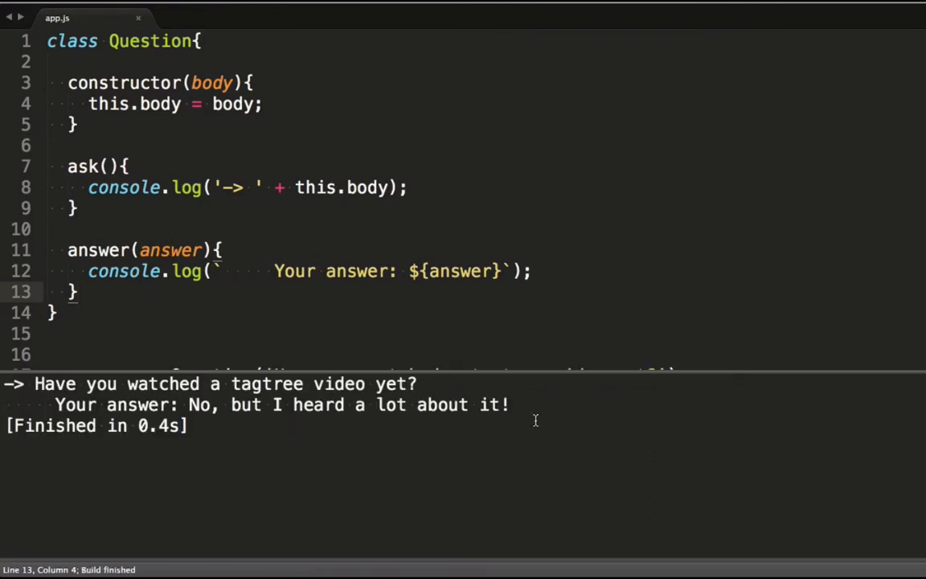